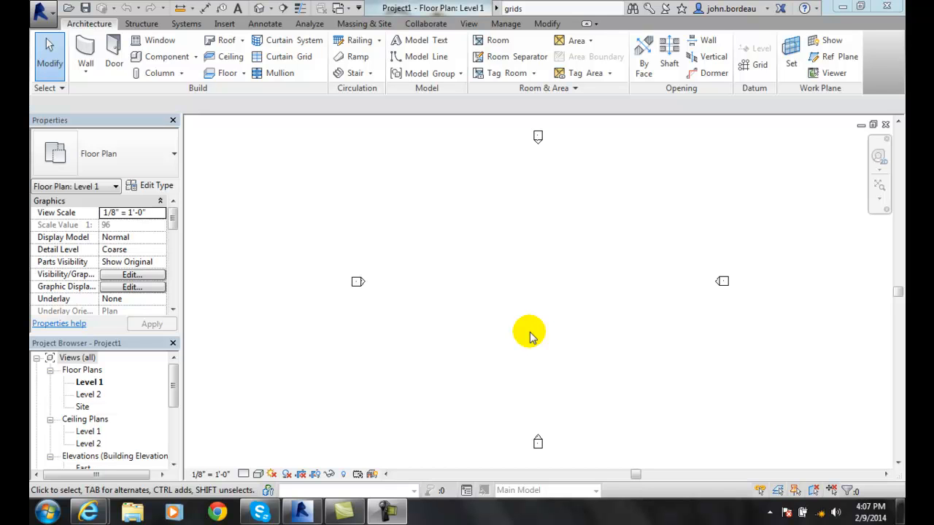
pyautogui.moveTo(427, 290)
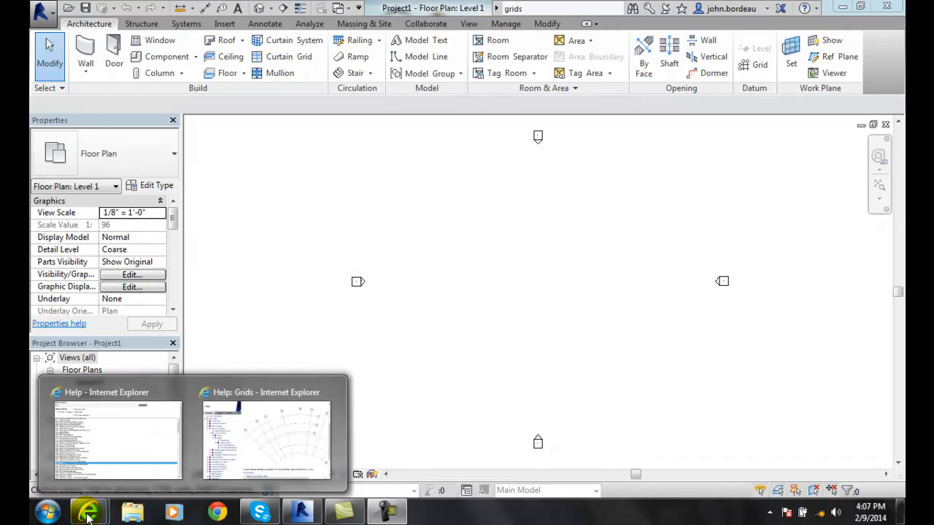
# Bring up the Revit Grids help page maximized and scrolled to its introduction.
pyautogui.click(266, 438)
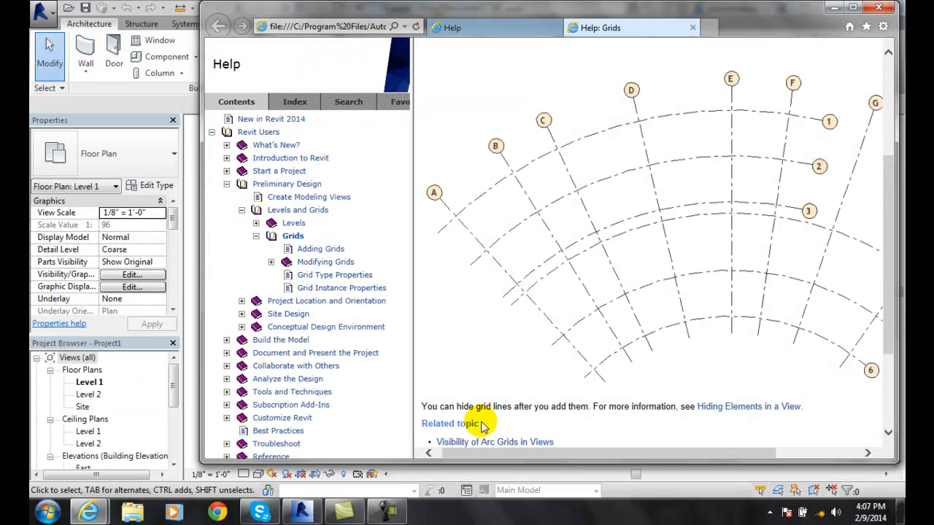
pyautogui.hscroll(3)
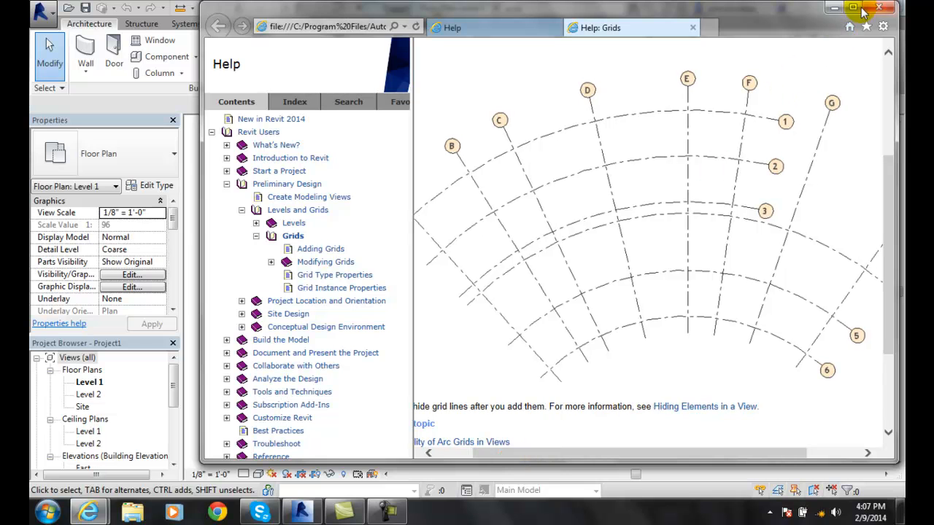
pyautogui.click(867, 8)
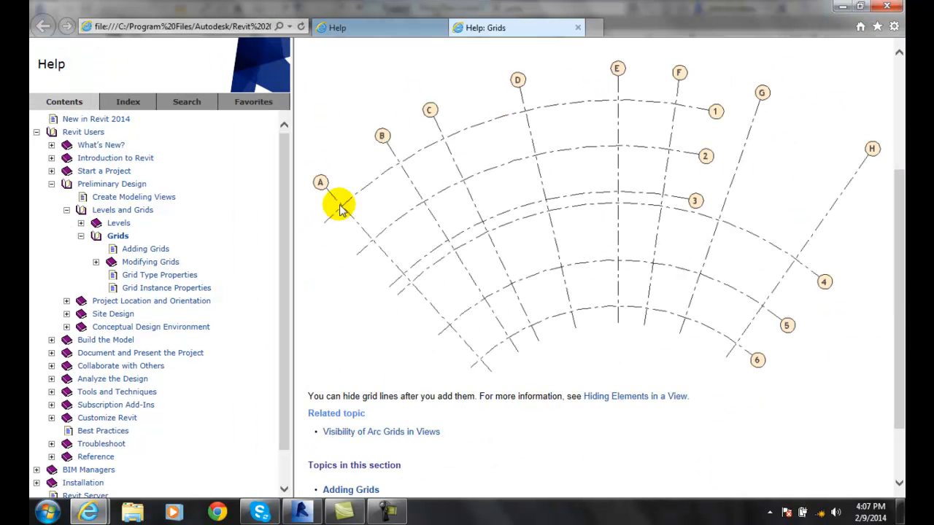
pyautogui.moveTo(373, 222)
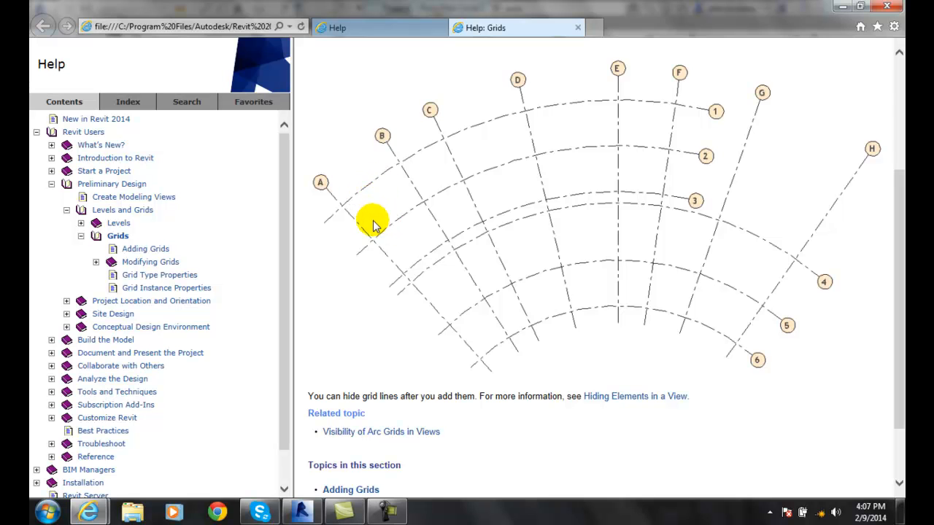
pyautogui.moveTo(332, 186)
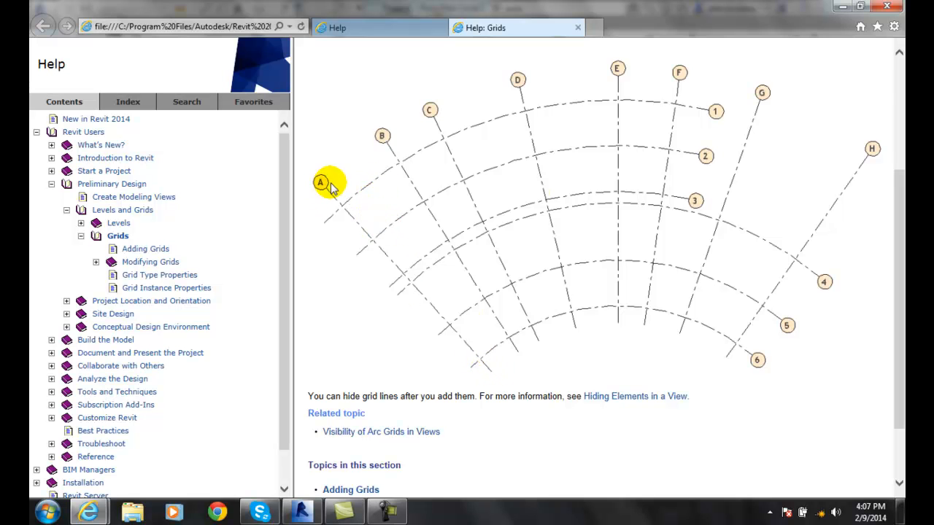
pyautogui.moveTo(438, 226)
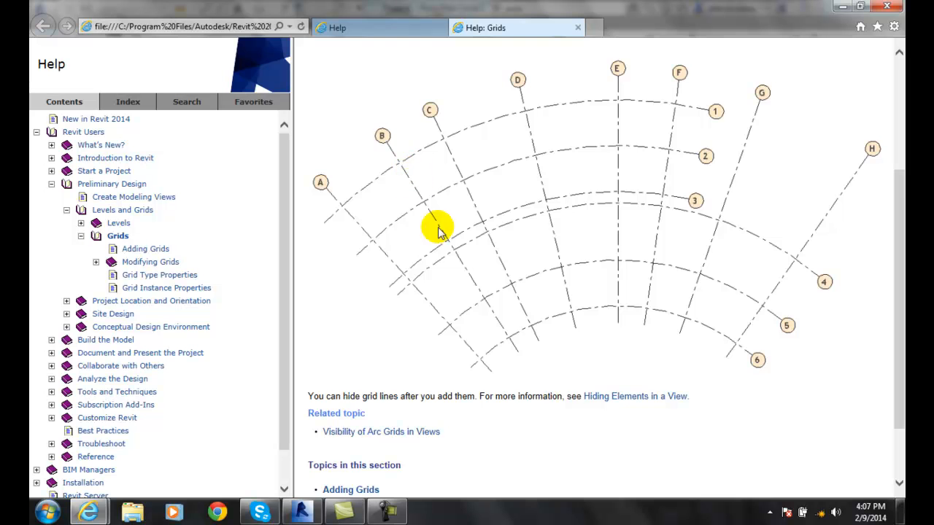
pyautogui.scroll(3)
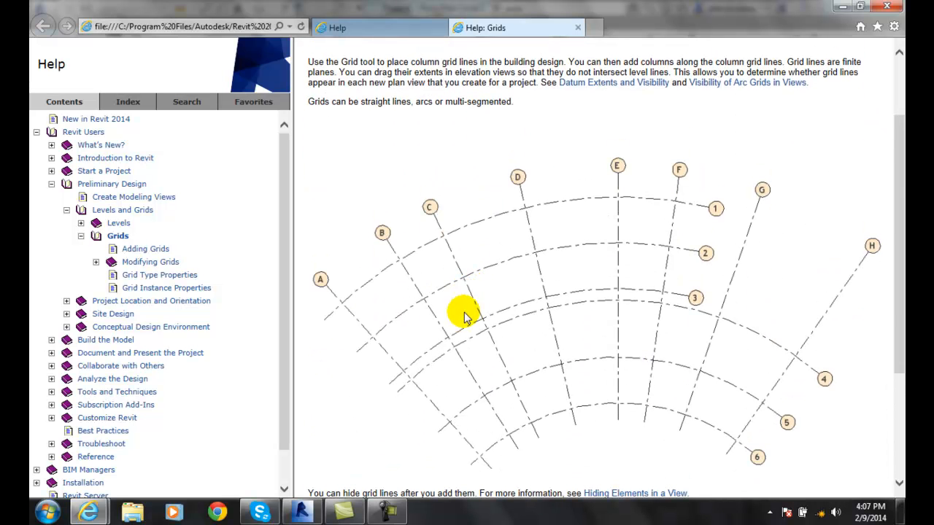
pyautogui.moveTo(612, 343)
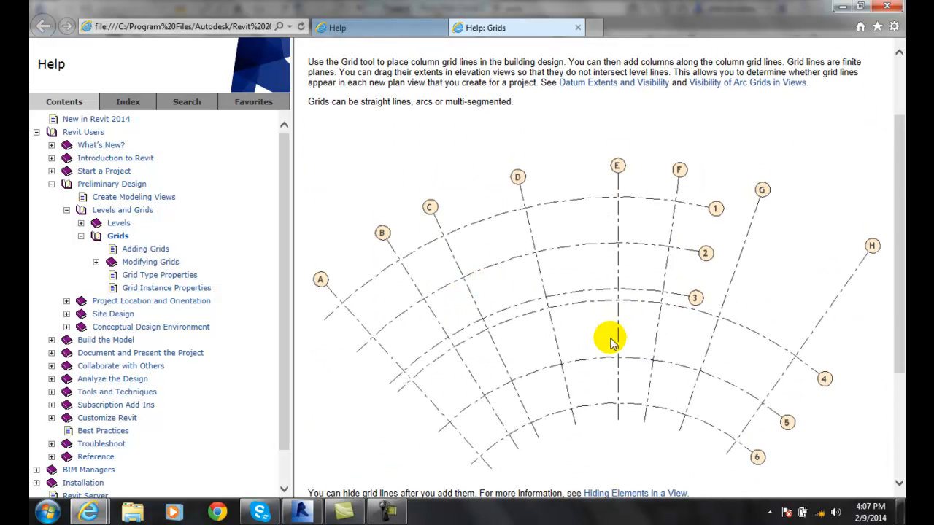
pyautogui.moveTo(478, 457)
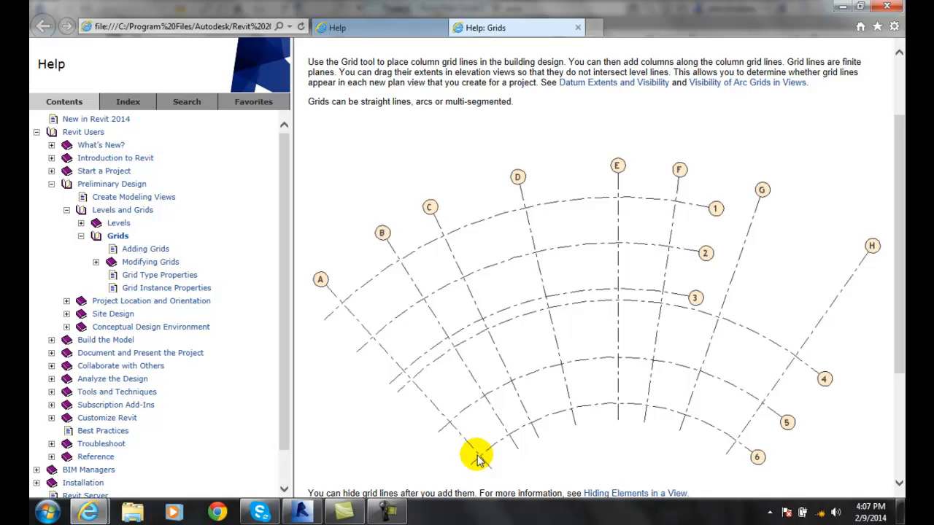
pyautogui.moveTo(447, 423)
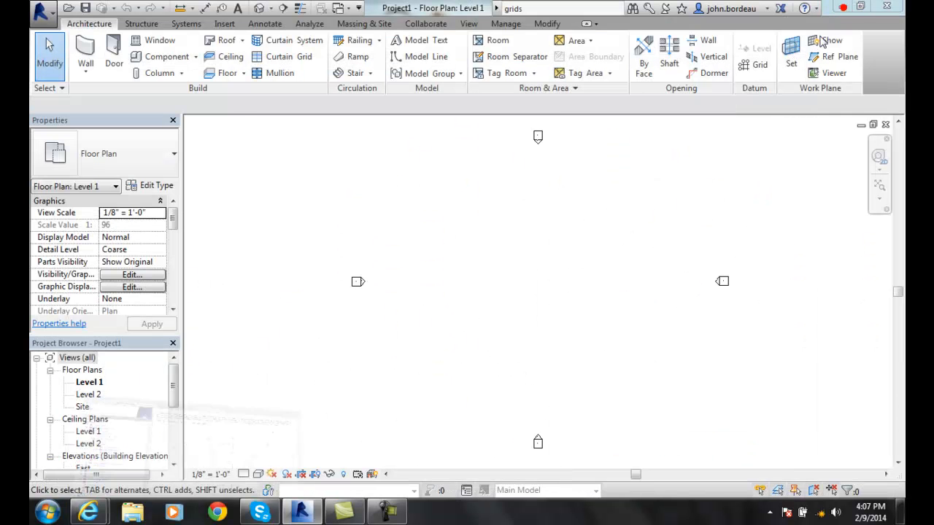
pyautogui.moveTo(598, 284)
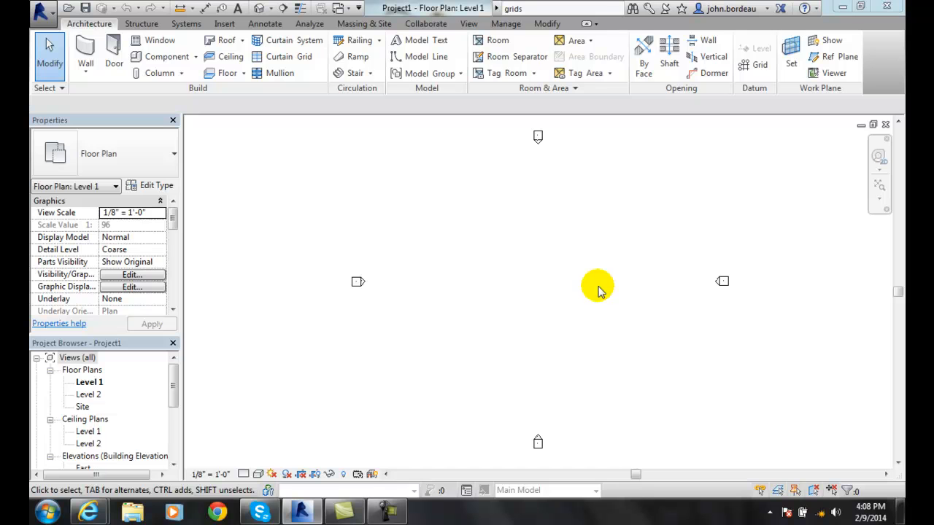
pyautogui.moveTo(550, 182)
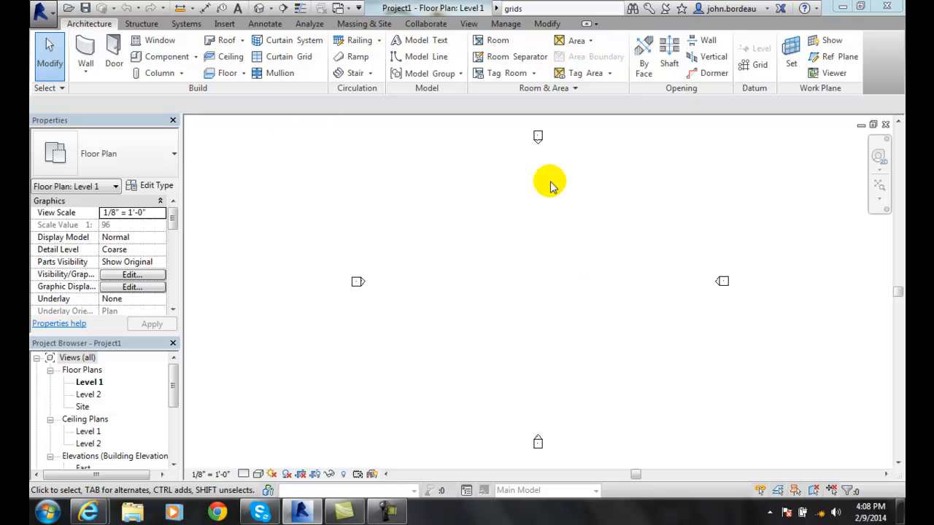
pyautogui.moveTo(756, 119)
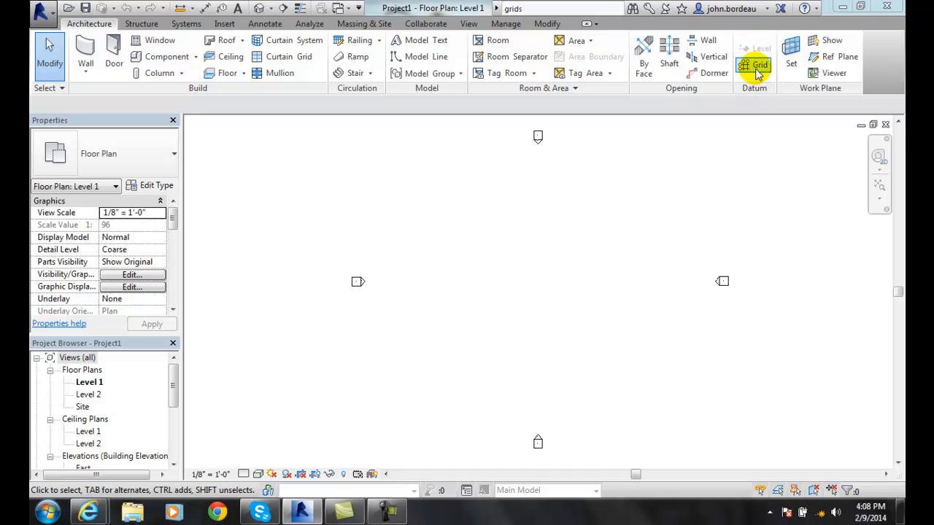
# Start the Grid tool from the Architecture tab's Datum panel on Level 1.
pyautogui.click(755, 65)
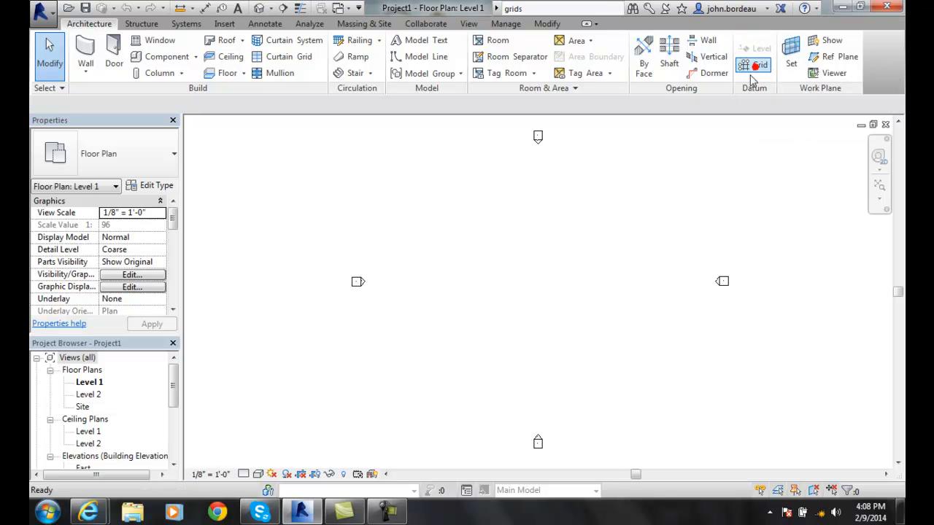
pyautogui.click(754, 65)
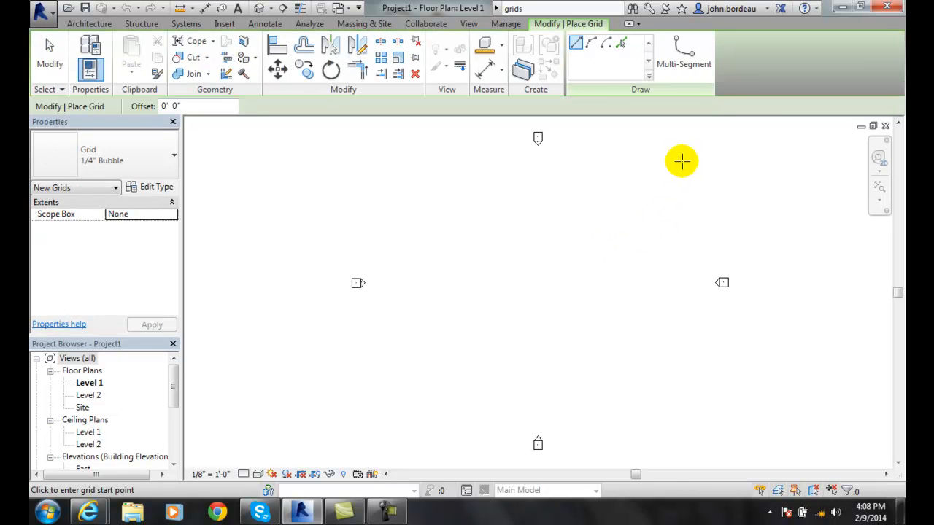
pyautogui.moveTo(584, 105)
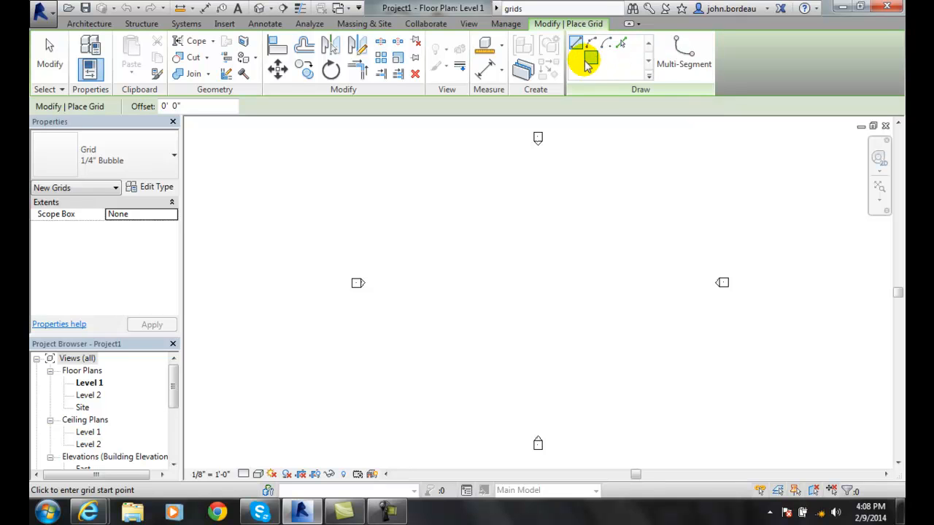
pyautogui.moveTo(602, 103)
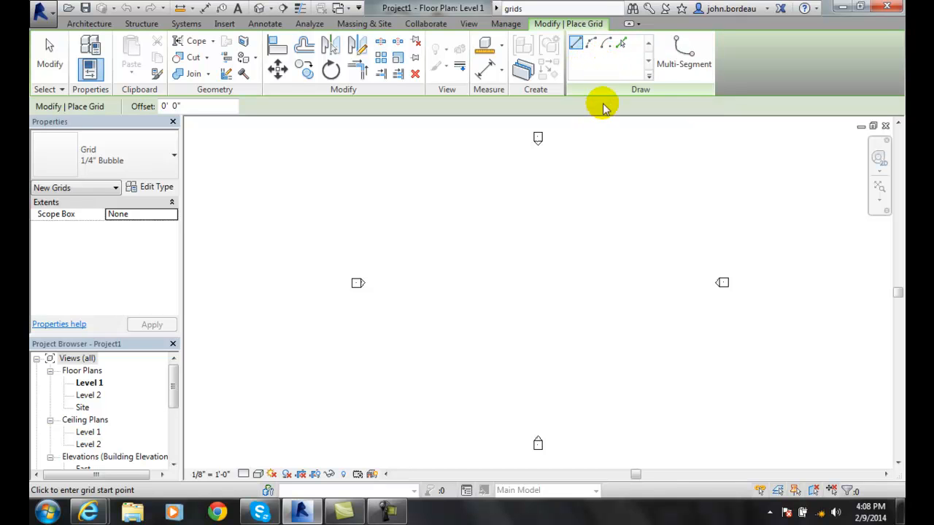
pyautogui.moveTo(612, 93)
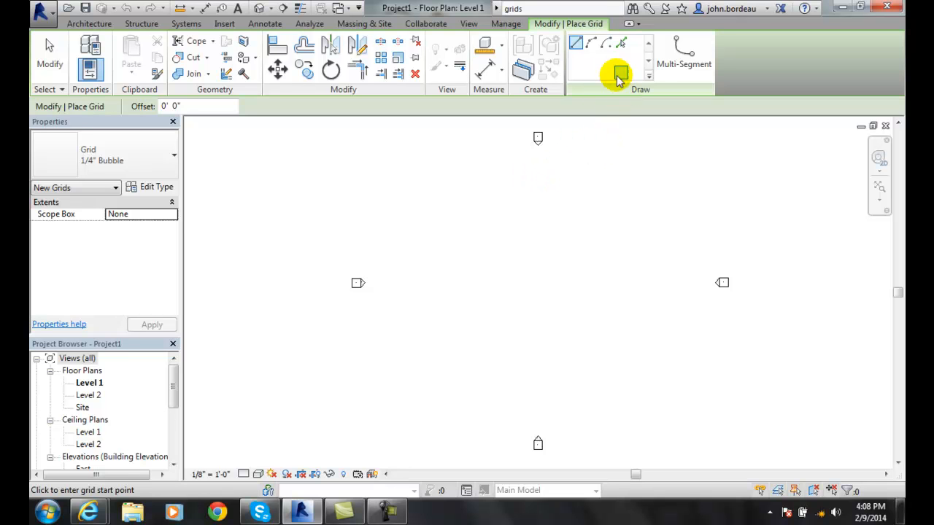
pyautogui.moveTo(611, 185)
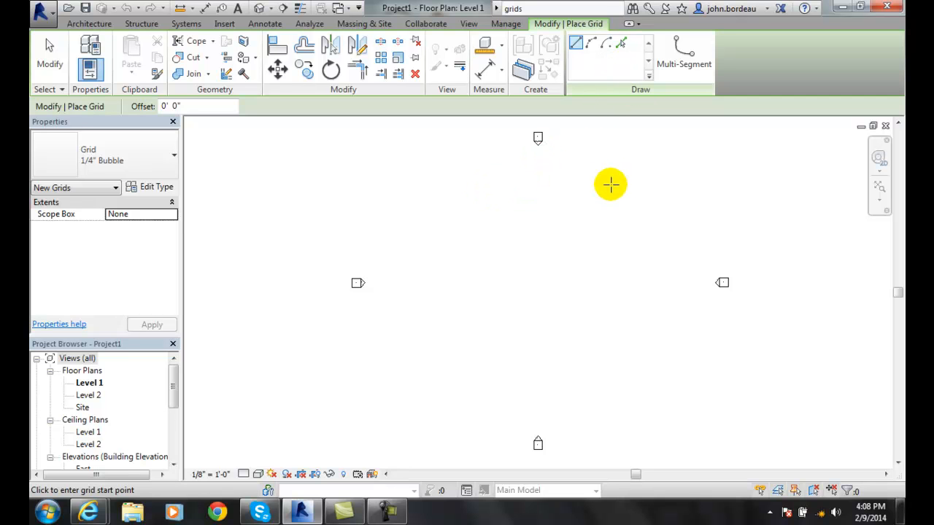